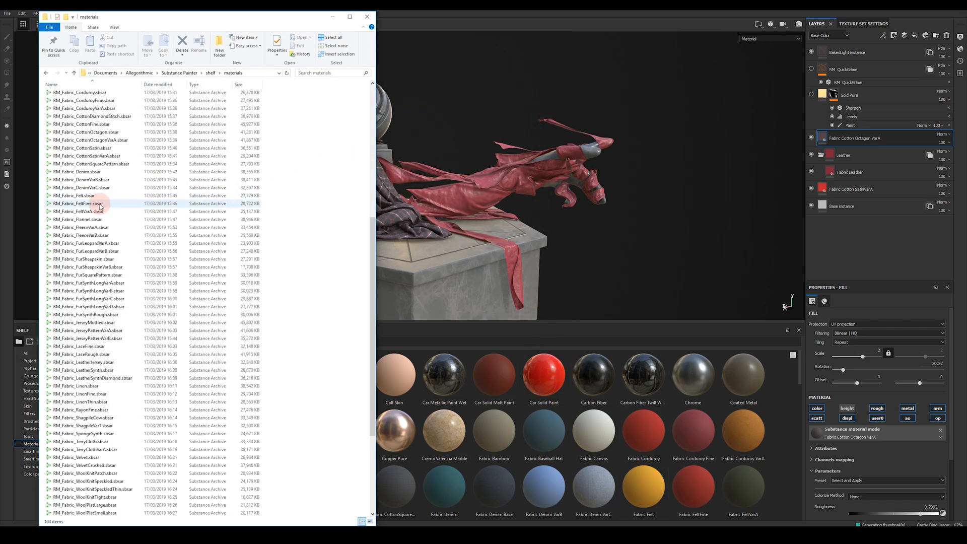
mouse_move(79, 203)
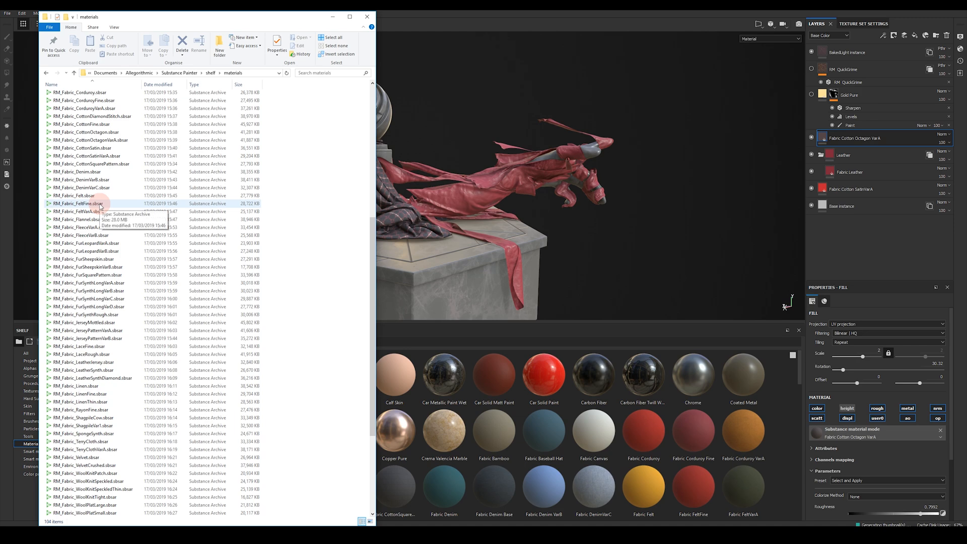
mouse_move(105, 73)
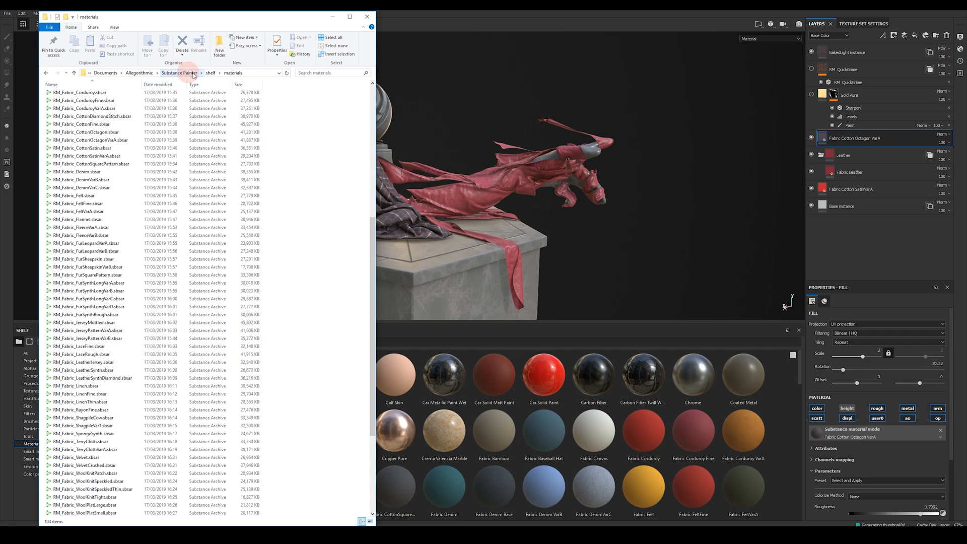
Browse from the Substance Painter folder into shelf > export-presets showing the RM_FabricUE4 .spexp presets, then close Explorer
left_click(84, 100)
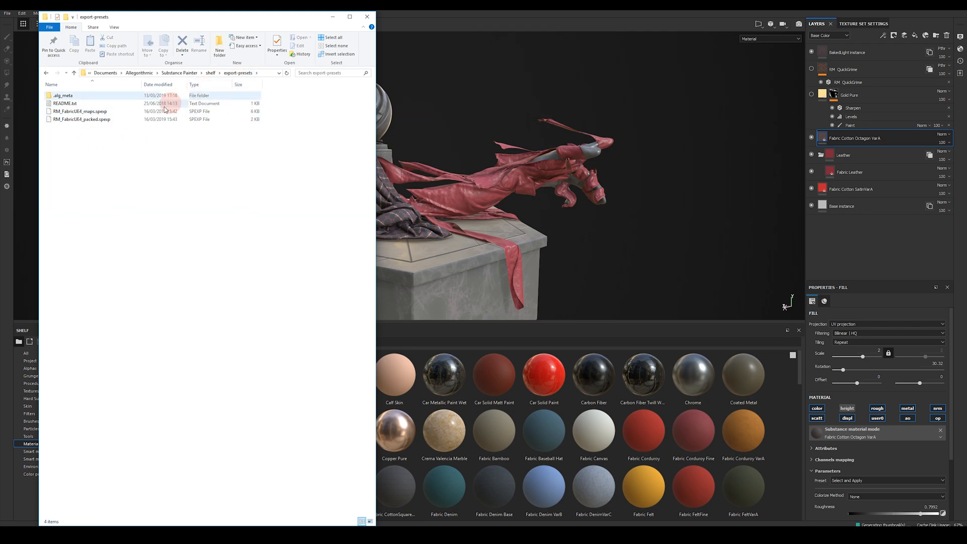
left_click(297, 161)
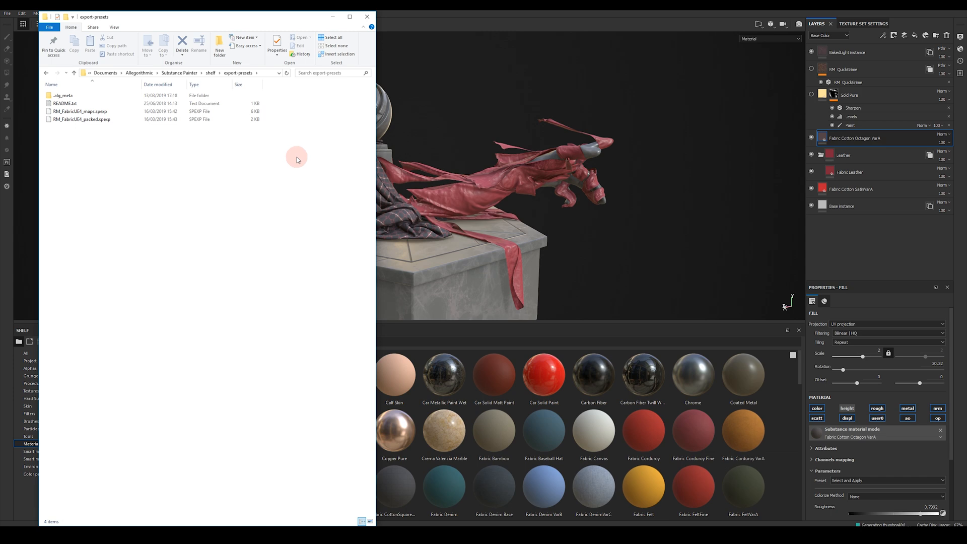
left_click(368, 17)
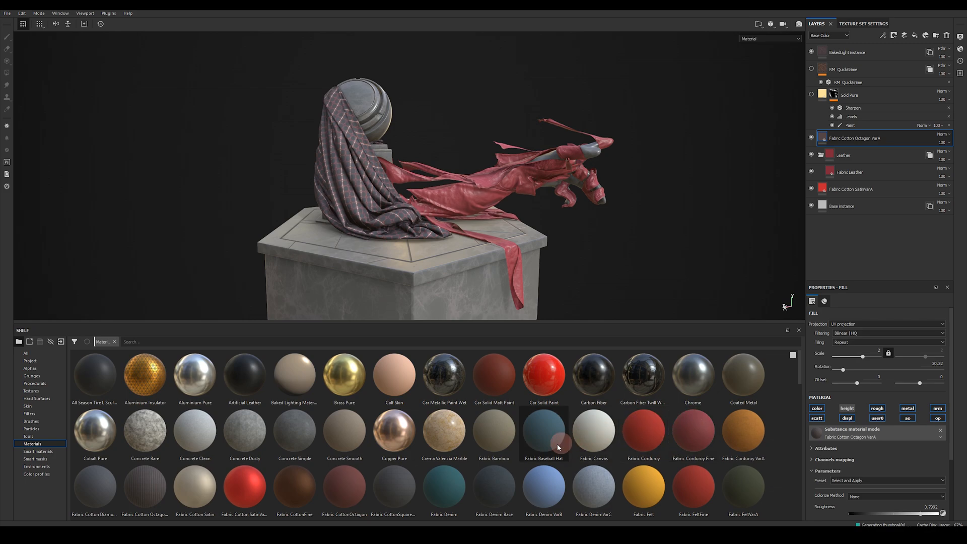
mouse_move(175, 343)
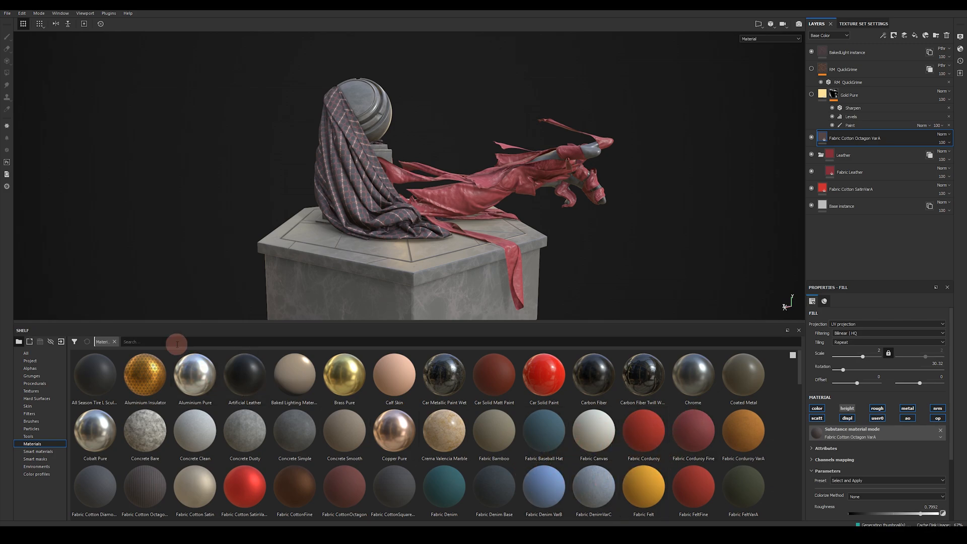
Filter the Materials shelf with the search term 'Ronan Fab'
type("Ronan Fabric")
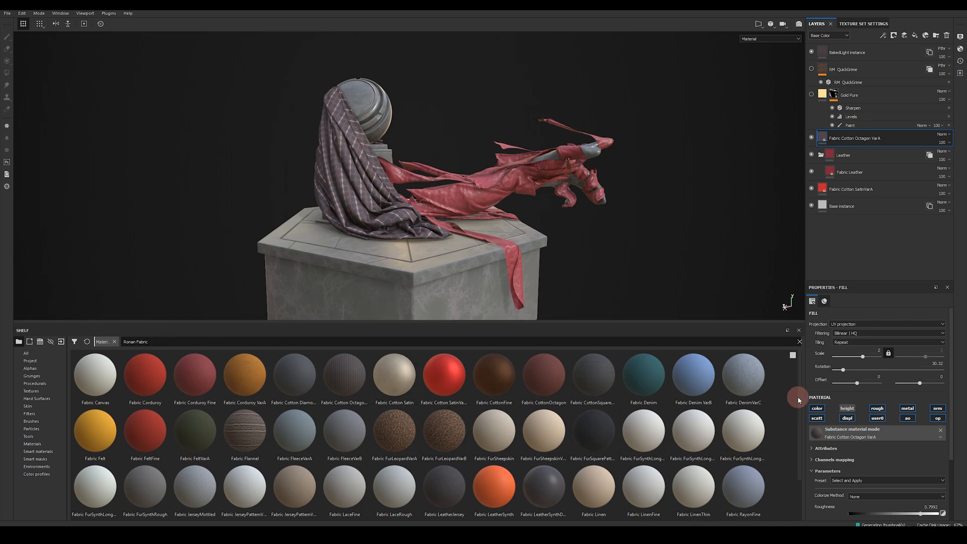
mouse_move(789, 369)
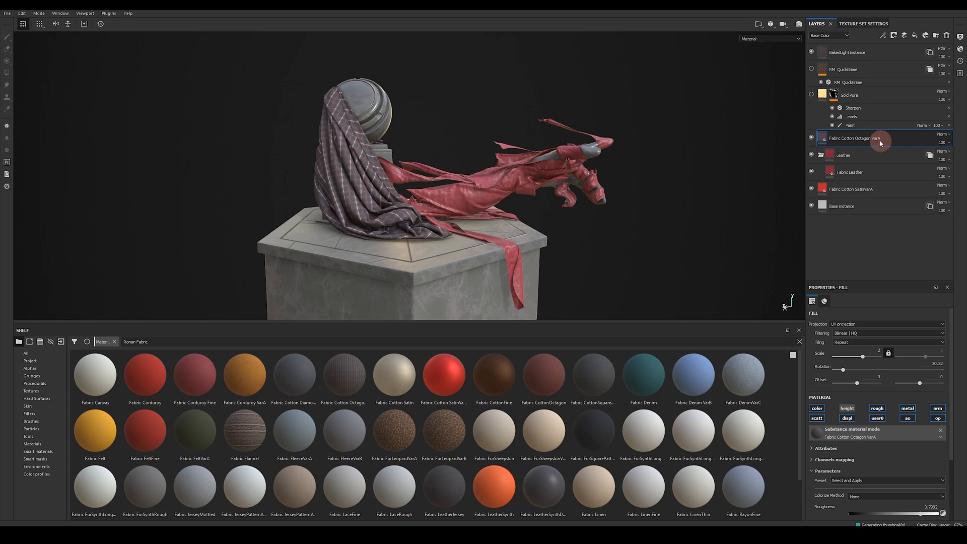
mouse_move(893, 152)
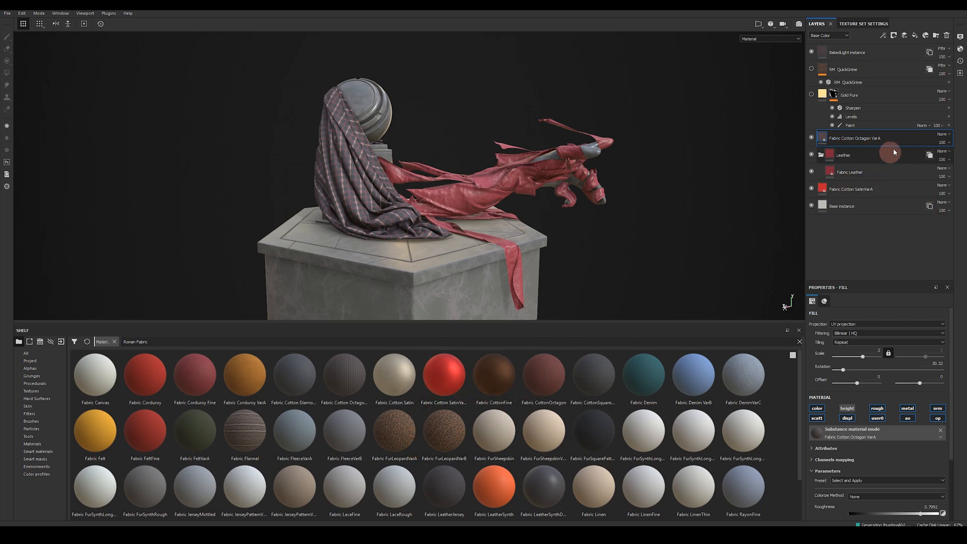
mouse_move(476, 415)
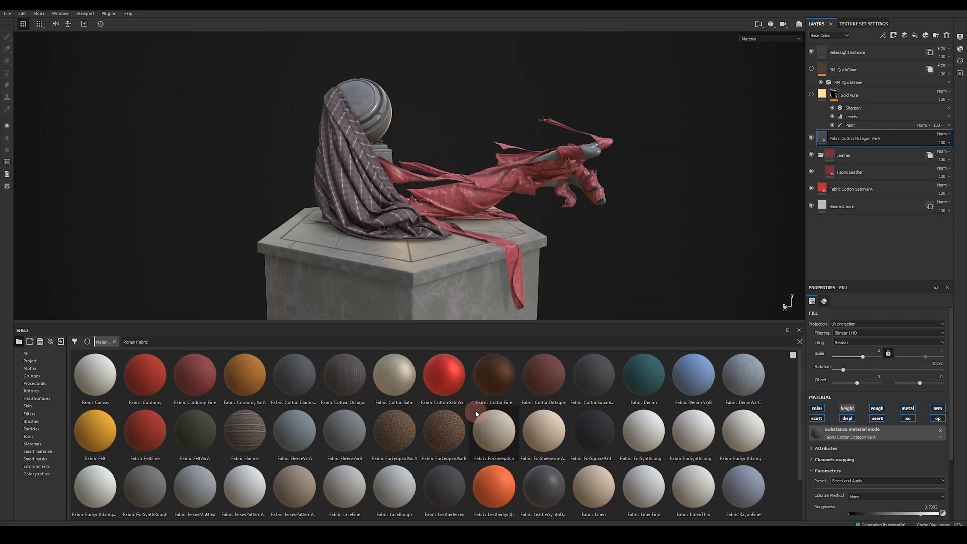
Try Cotton SatinVarA, CottonFine and LeatherSynthDiamond on the cloth, then reapply Fabric Cotton Octagon VarA
double_click(443, 377)
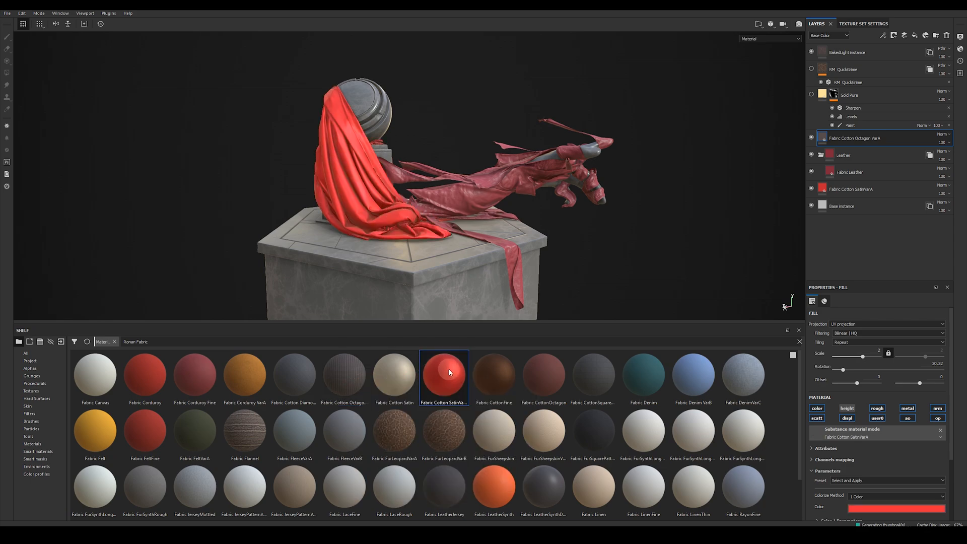
left_click(493, 377)
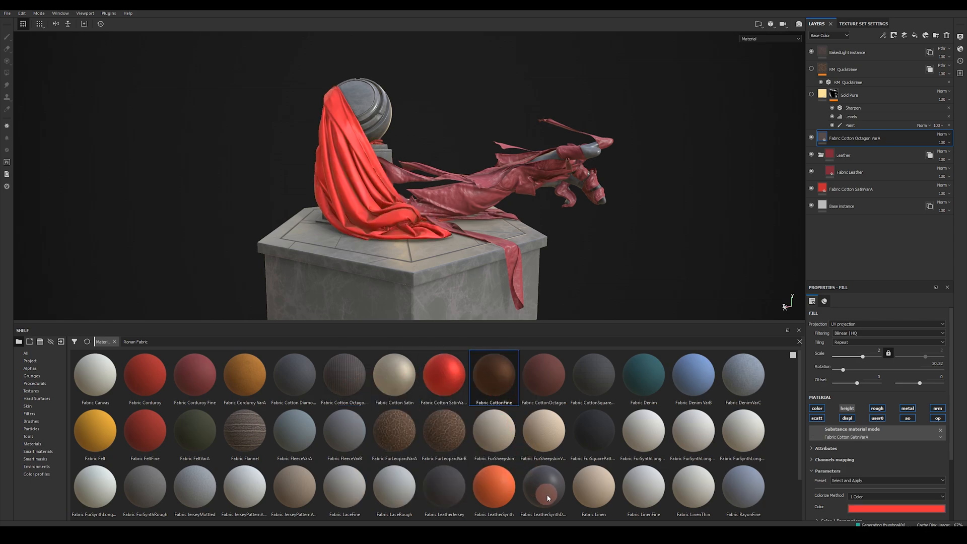
double_click(544, 487)
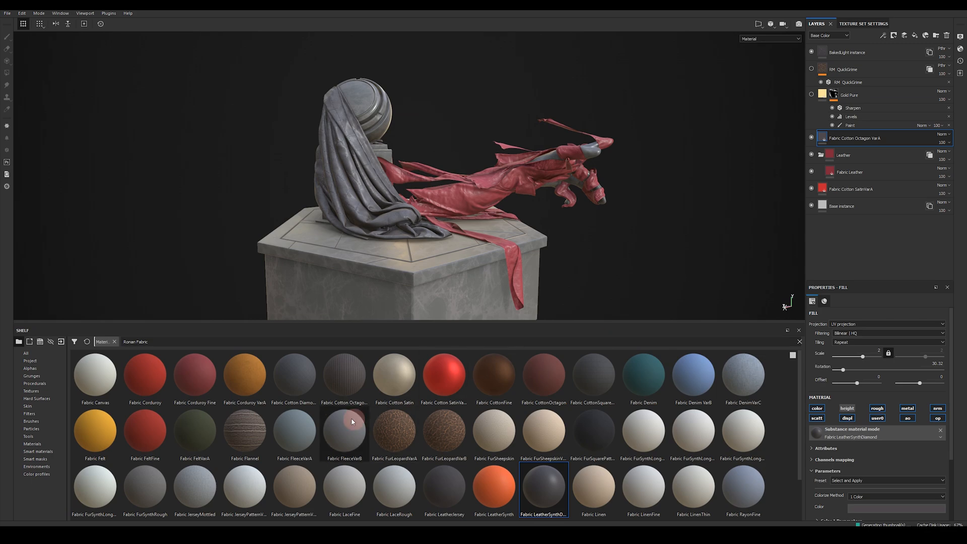
left_click(245, 377)
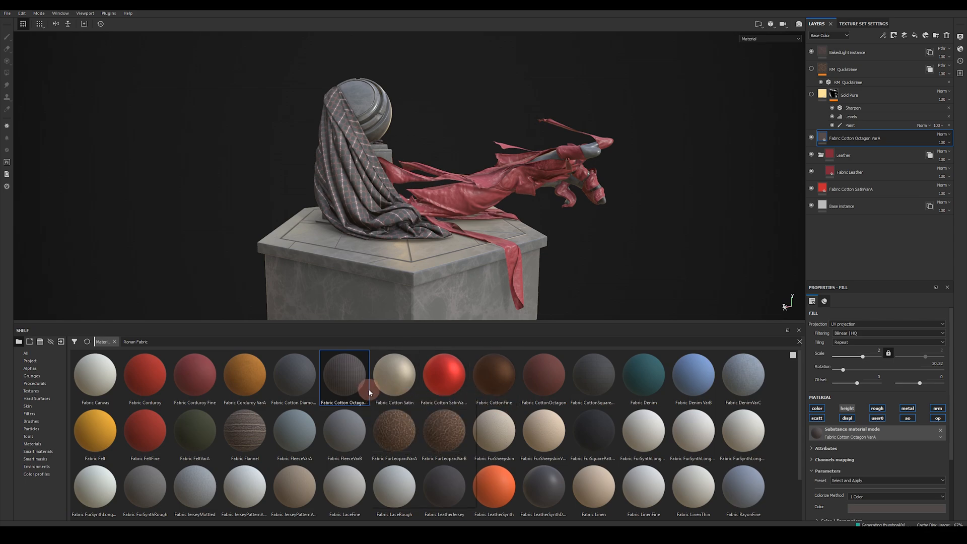
left_click(854, 23)
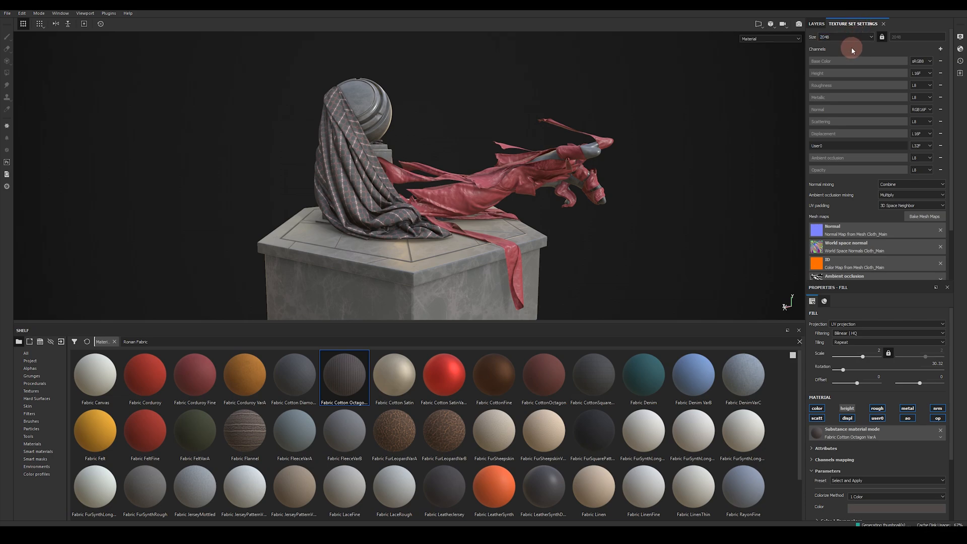
mouse_move(852, 135)
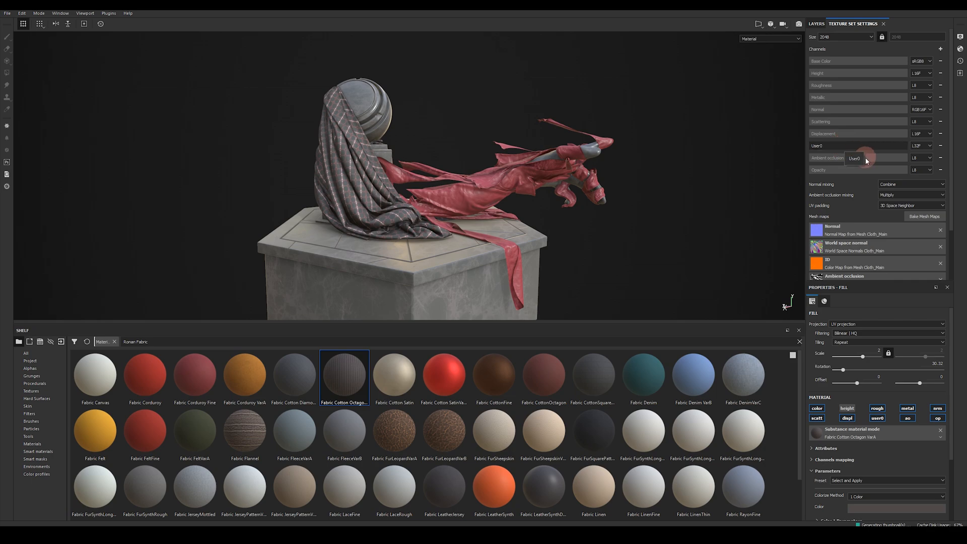
mouse_move(861, 172)
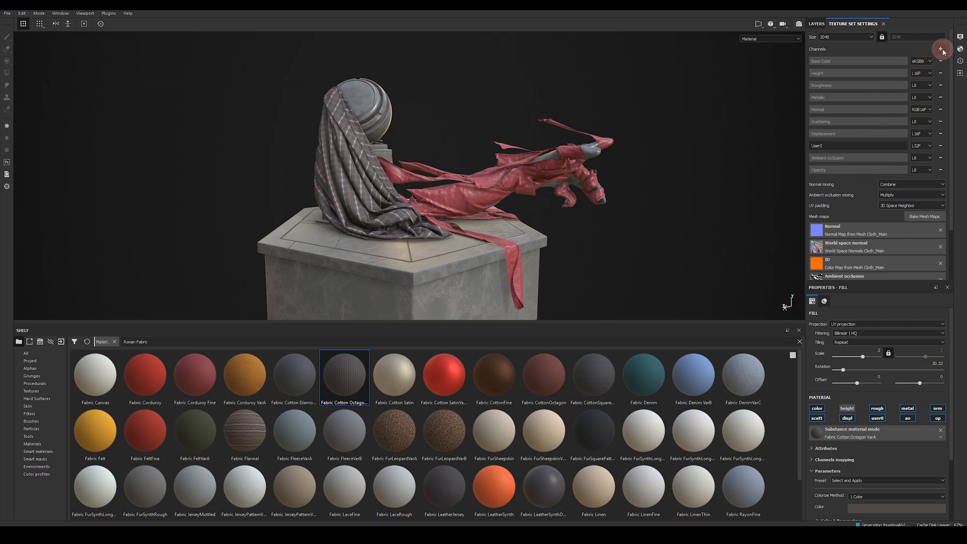
left_click(941, 49)
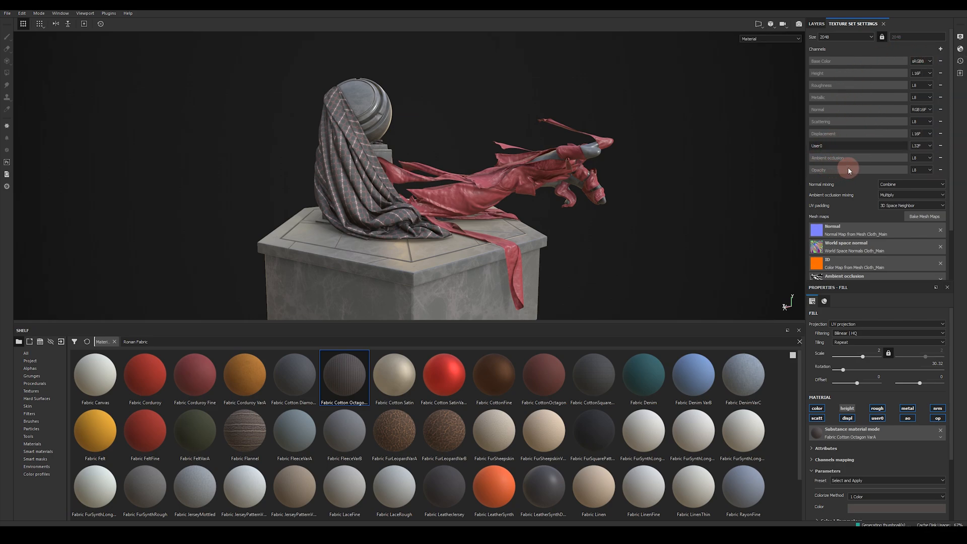
mouse_move(830, 20)
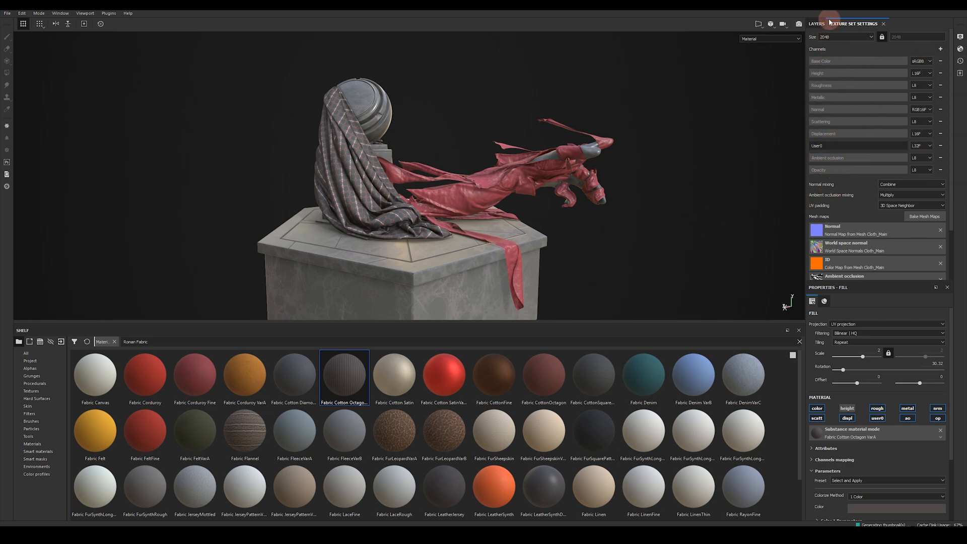
left_click(817, 23)
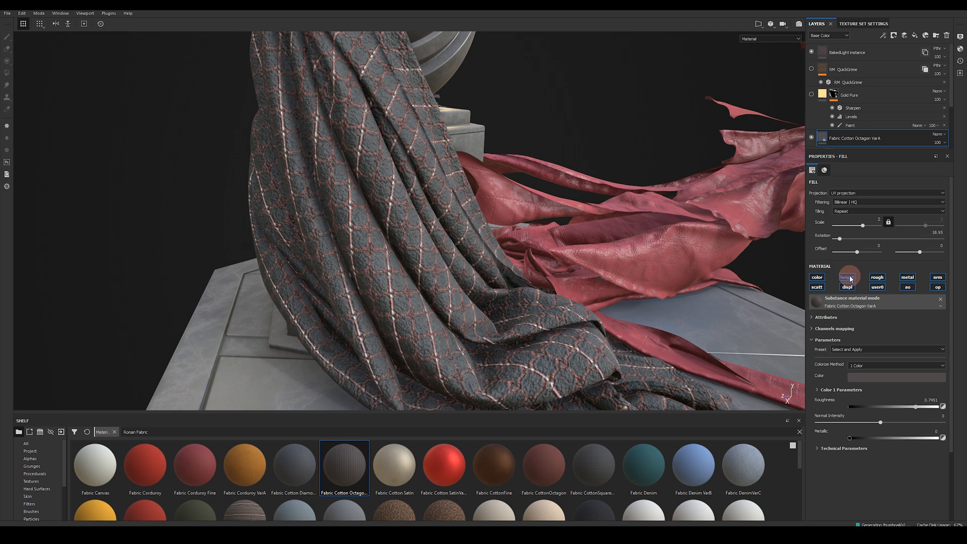
mouse_move(850, 277)
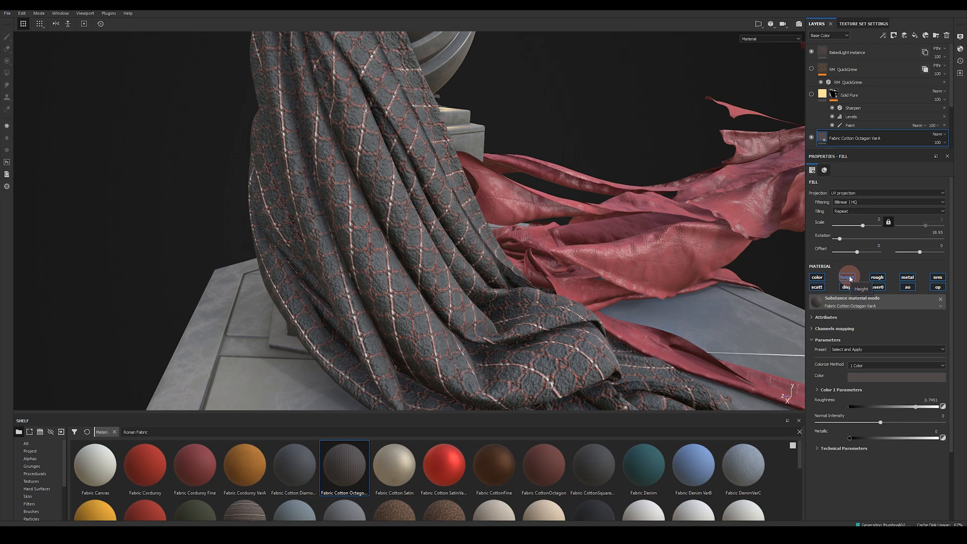
Turn off the octagon material's height contribution on the cloth
left_click(847, 277)
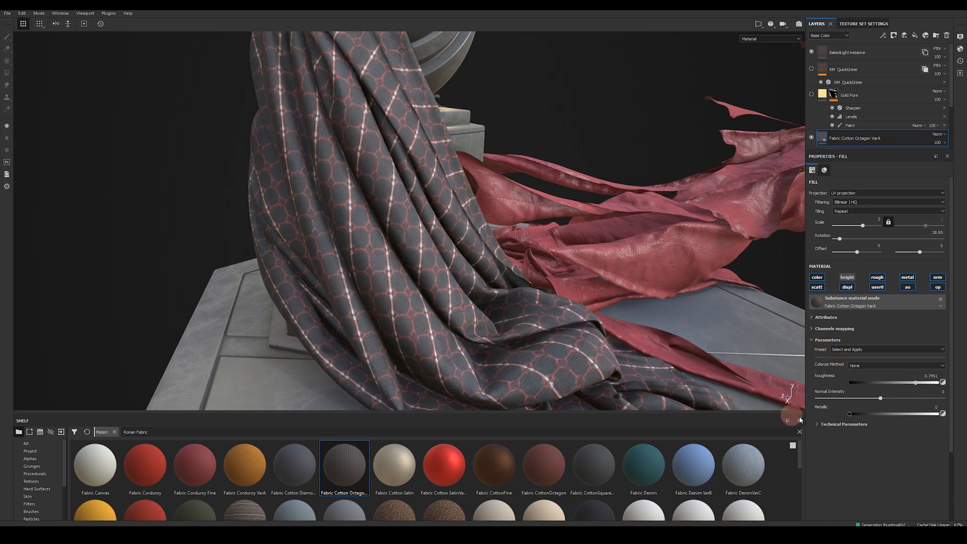
mouse_move(544, 319)
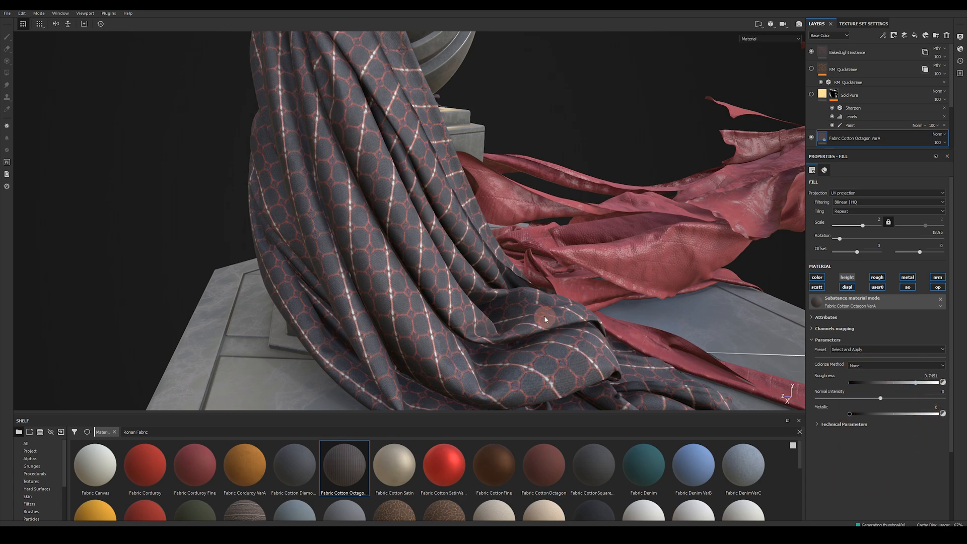
mouse_move(684, 392)
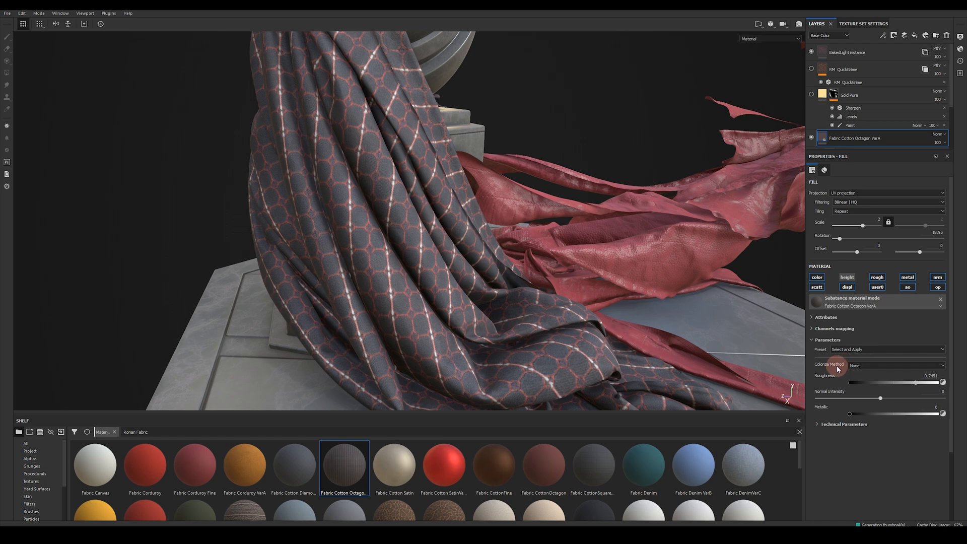
mouse_move(889, 372)
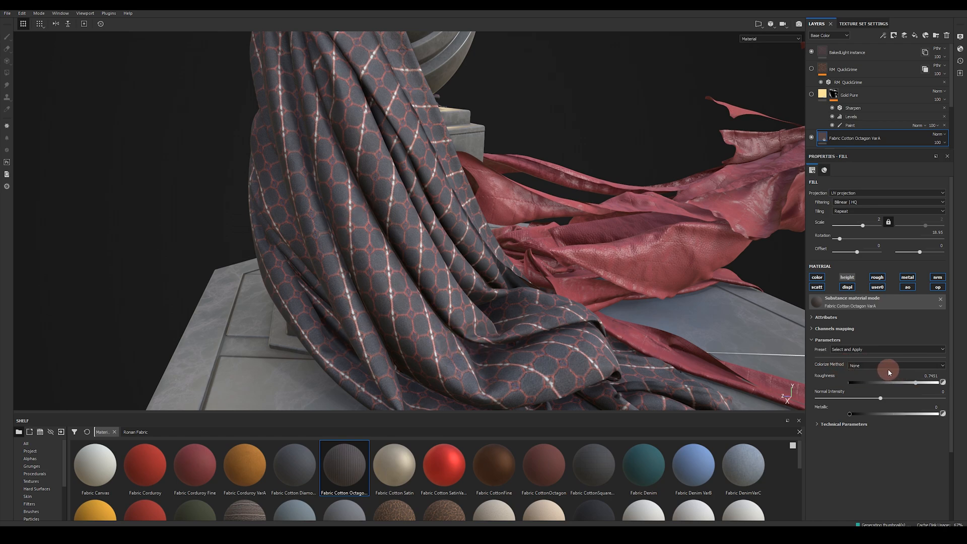
Set Colorize Method to 1 Color with an olive-yellow tint and expand Color 1 Parameters
left_click(895, 365)
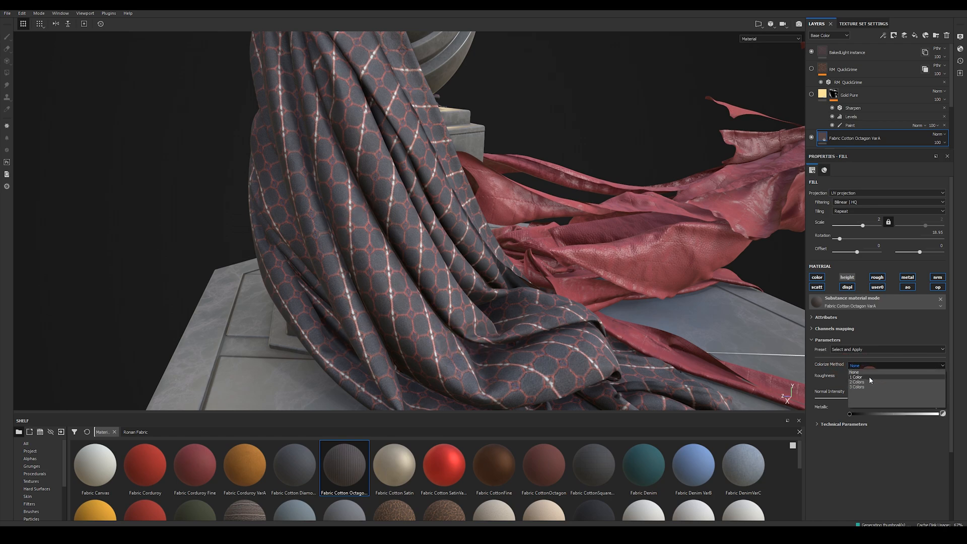
left_click(857, 377)
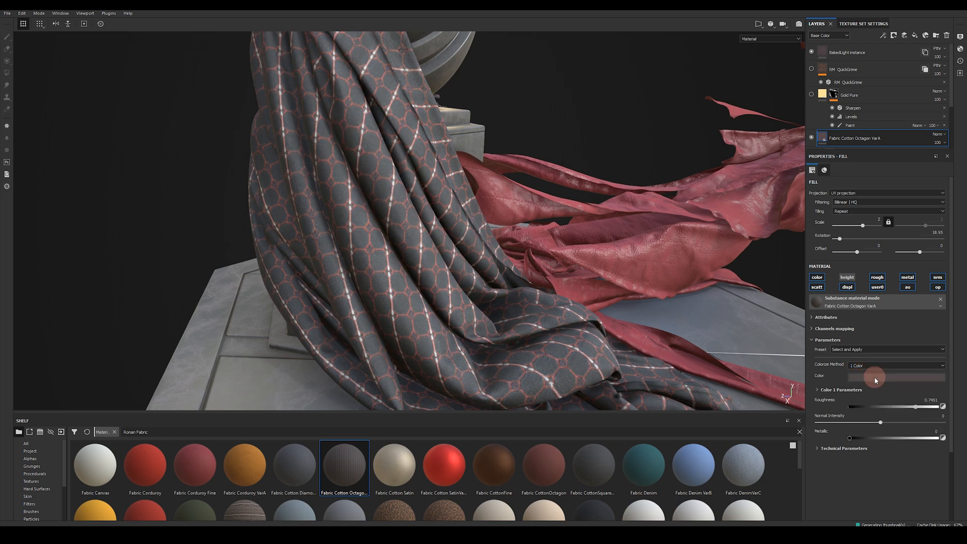
left_click(897, 376)
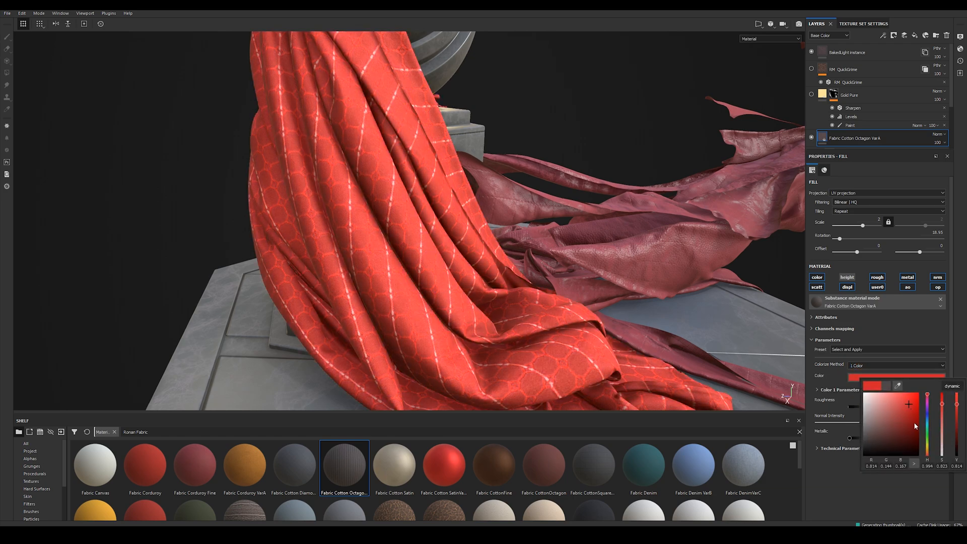
left_click(888, 424)
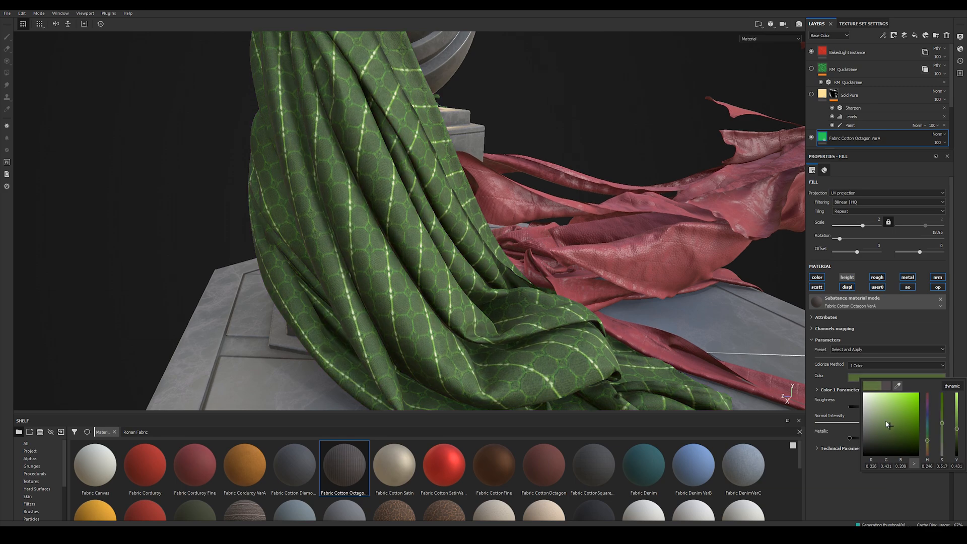
left_click(934, 445)
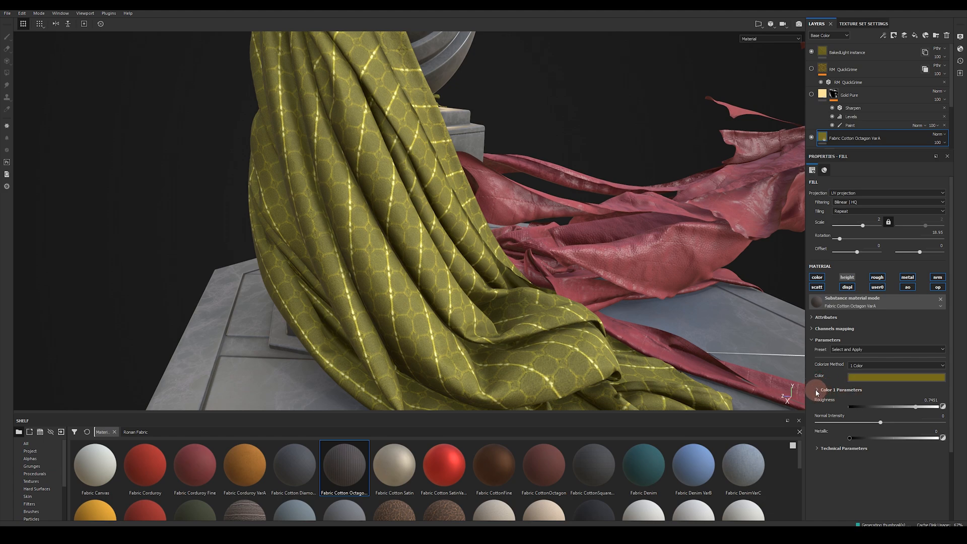
left_click(817, 389)
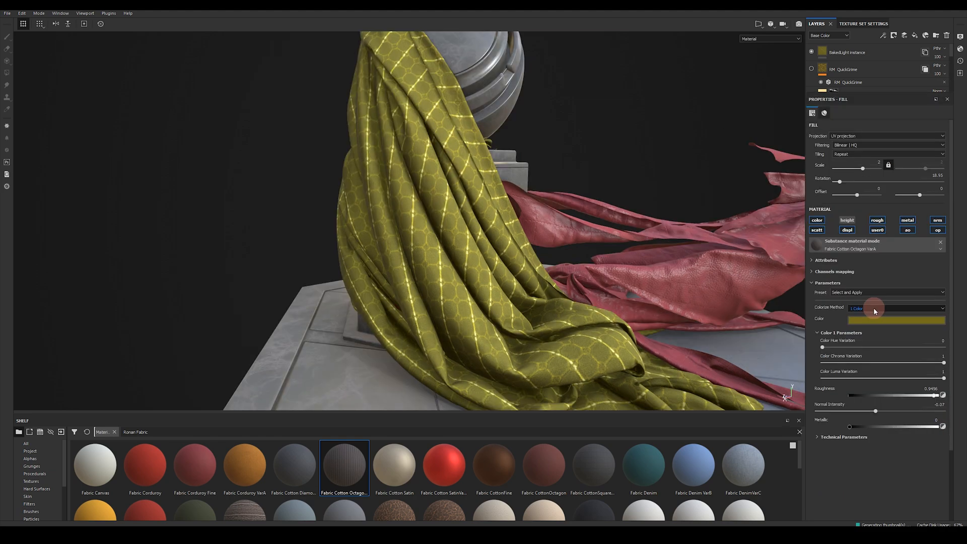
Set Colorize Method to 2 Colors and change the main fabric colour to green
left_click(888, 308)
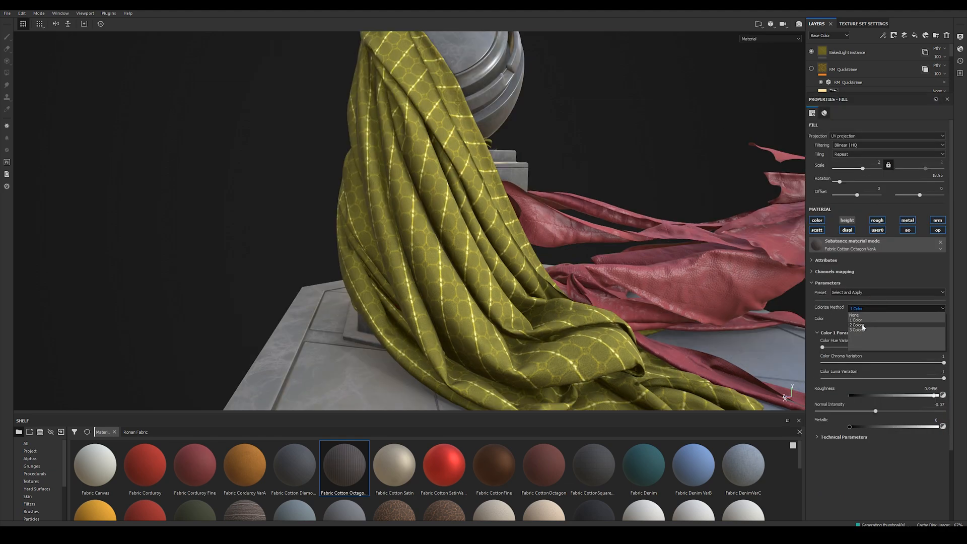
left_click(859, 325)
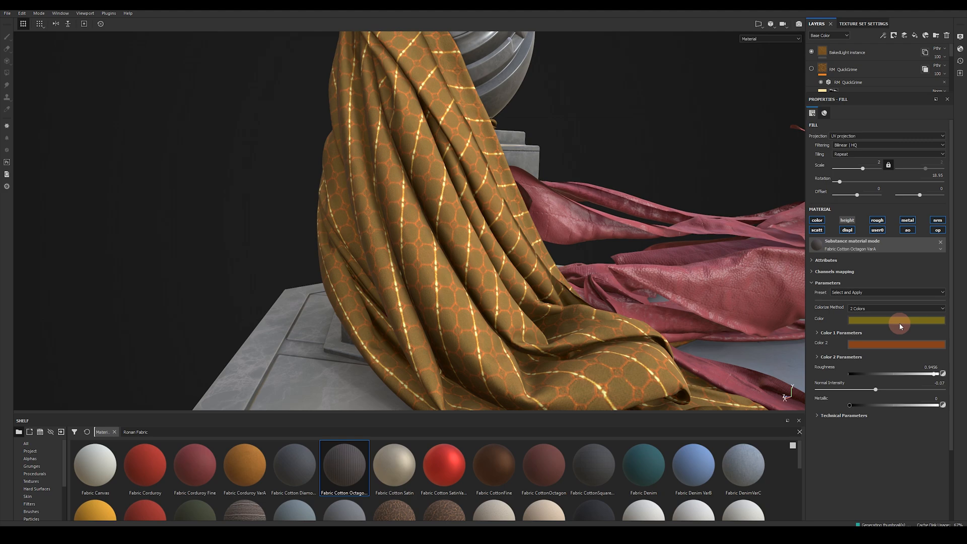
left_click(897, 342)
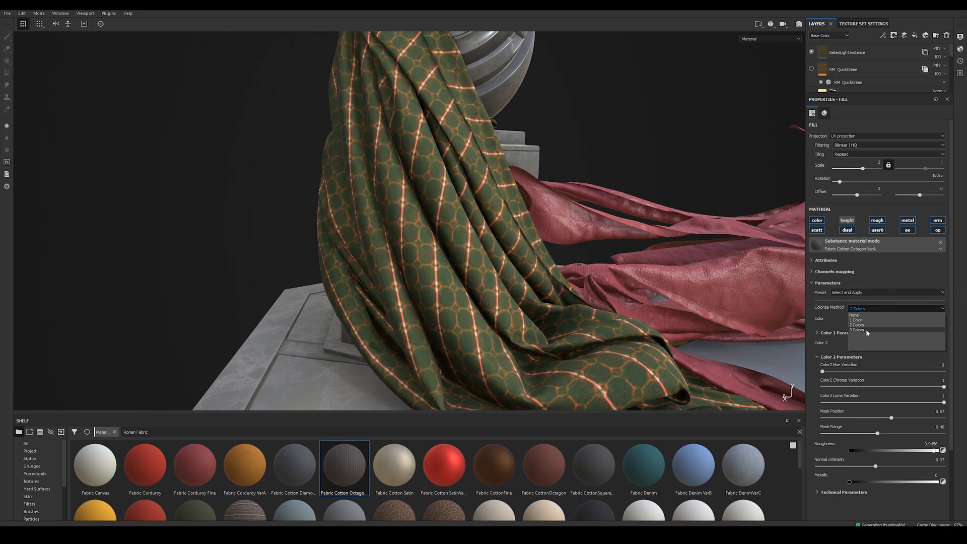
Try 3 Colors, return to a 1 Color olive-yellow tint, and reveal the Technical Parameters
left_click(858, 329)
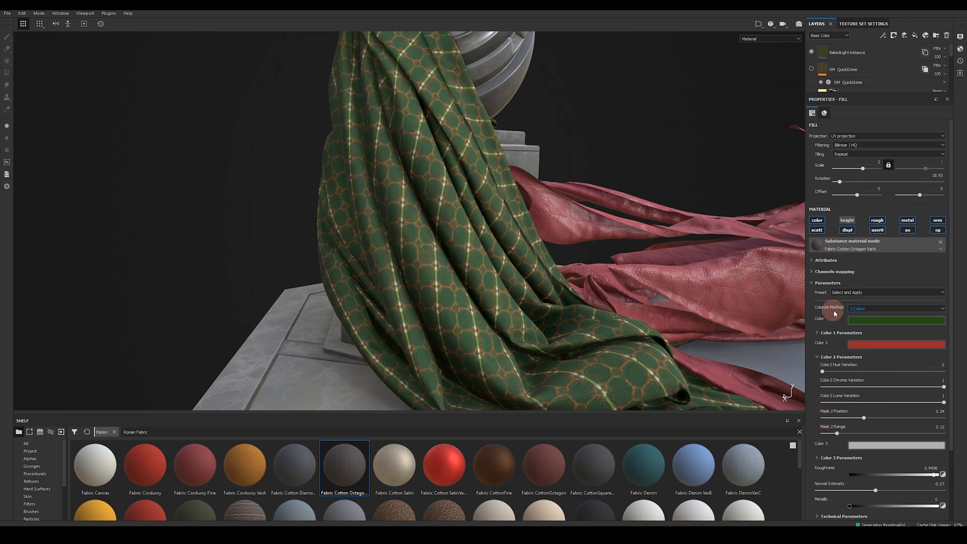
left_click(898, 308)
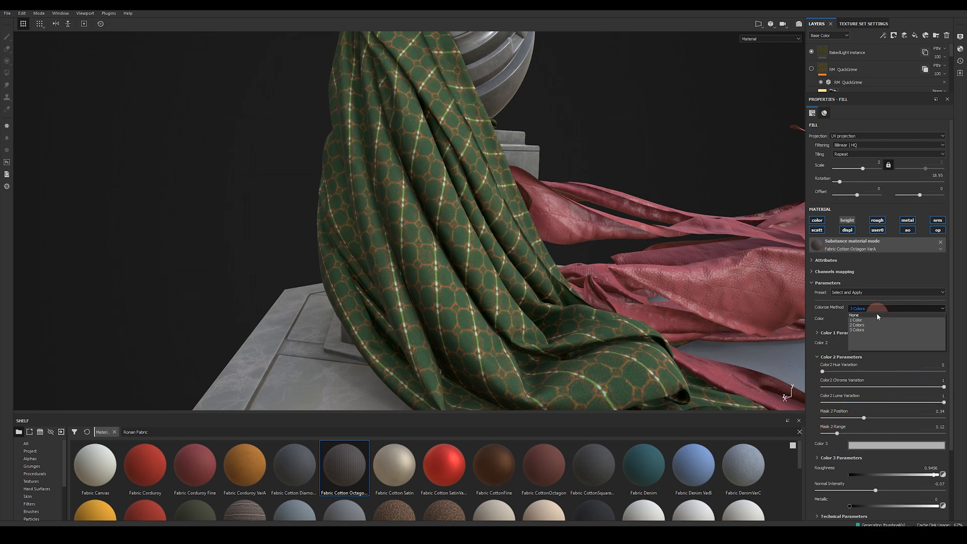
left_click(857, 319)
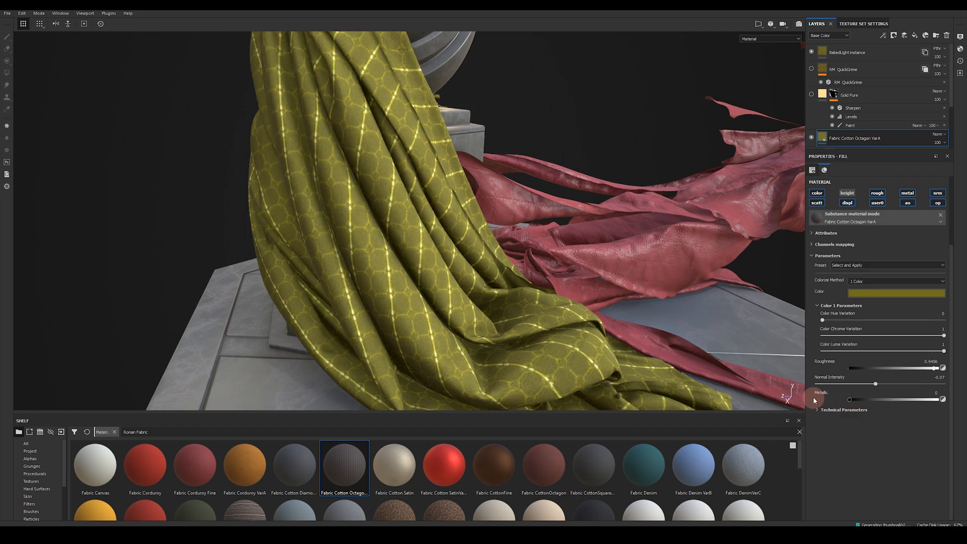
left_click(844, 409)
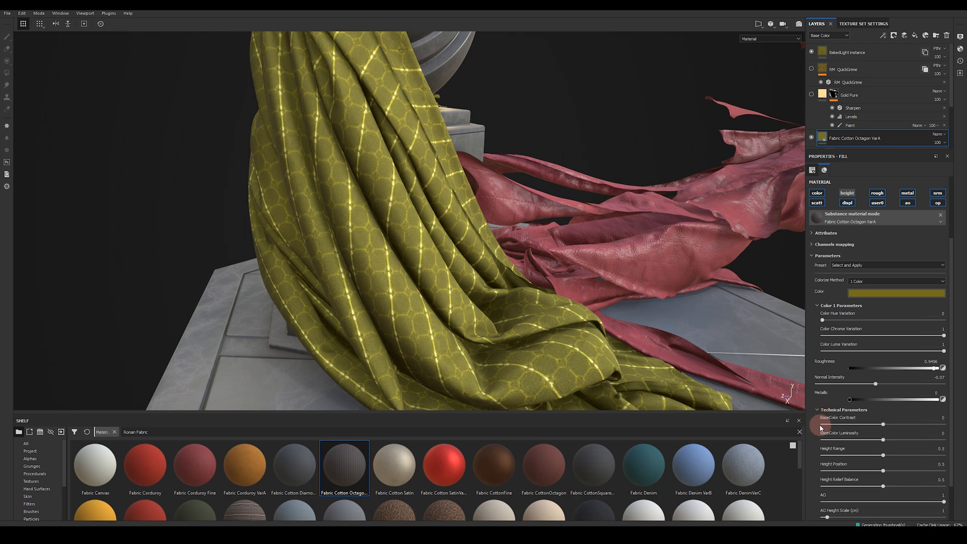
Scroll down to the BaseColor Contrast and Luminosity technical sliders
scroll("down", 3)
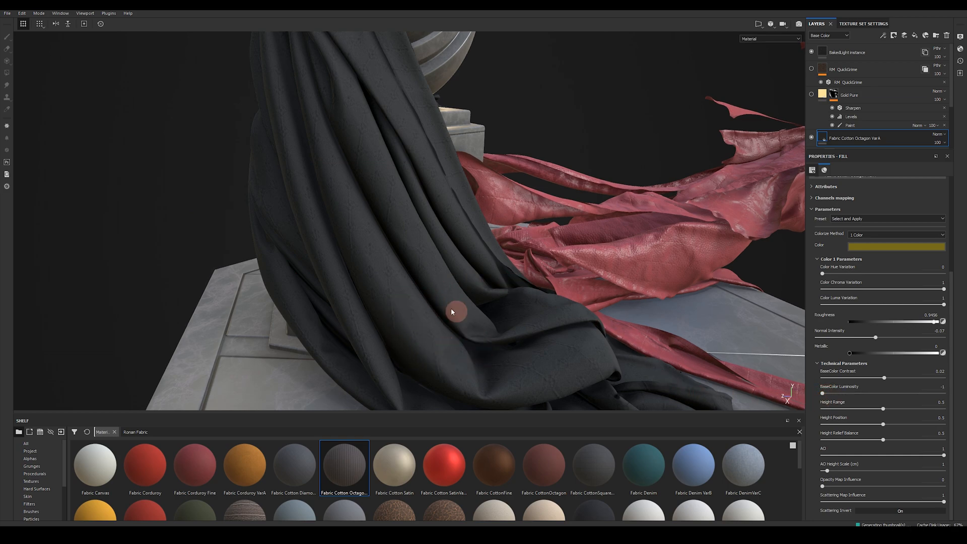
mouse_move(506, 381)
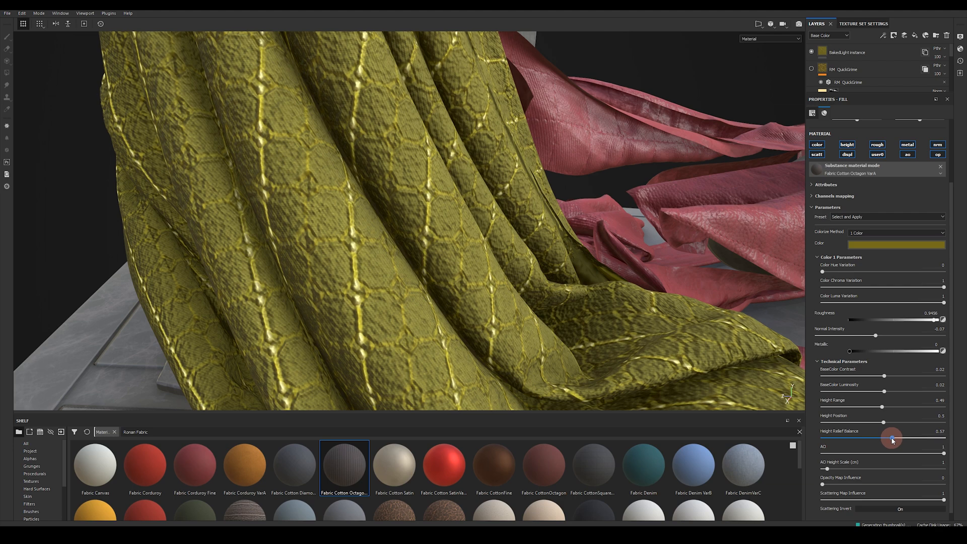
Adjust the Height Relief Balance to 0.37 for stronger octagon relief
left_click(770, 38)
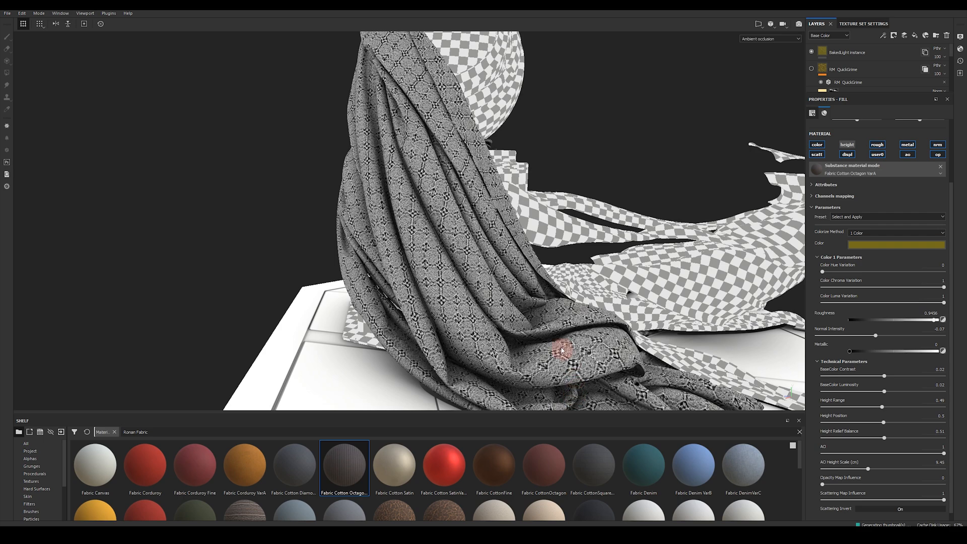
mouse_move(444, 305)
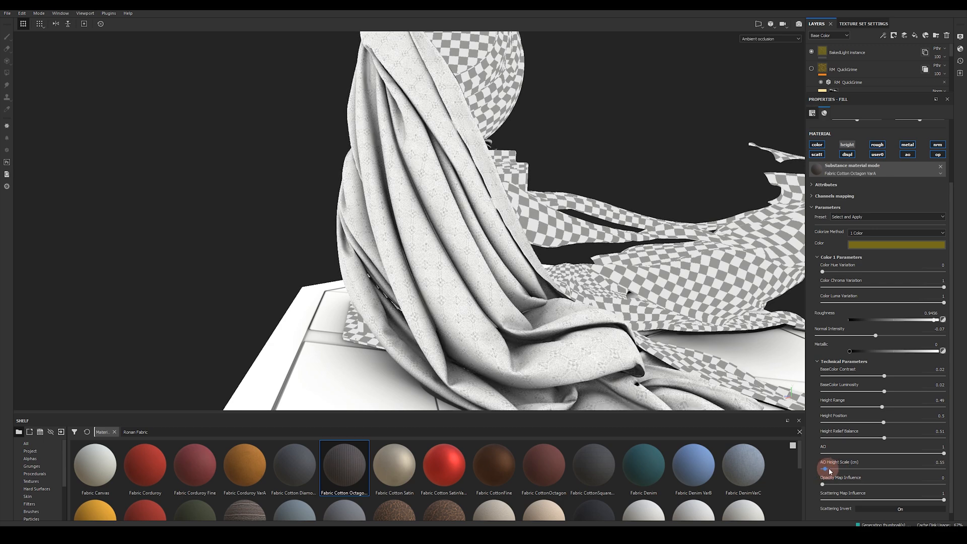
Set the fabric's AO Height Scale to 0.55 while previewing ambient occlusion
left_click(770, 39)
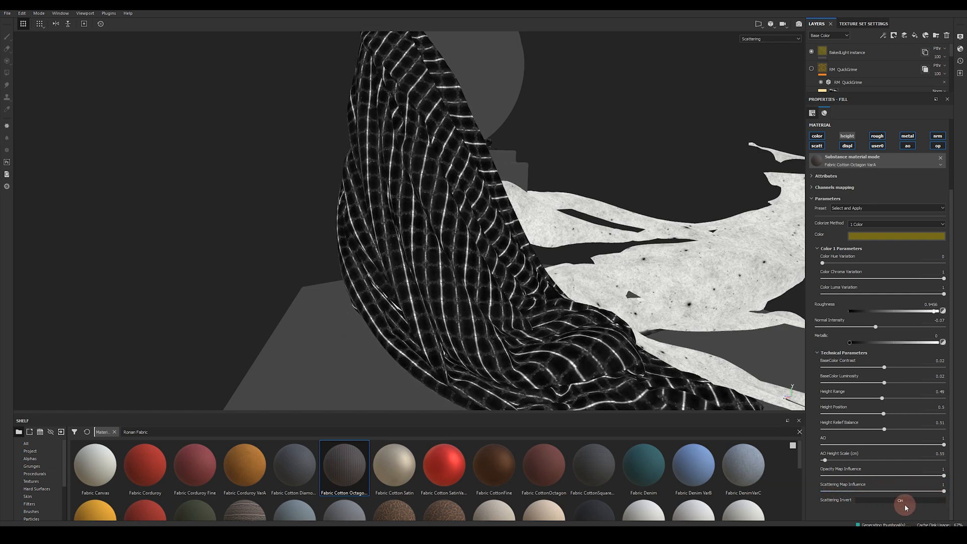
Flip the fabric's Scattering Invert setting while viewing the Scattering channel
left_click(900, 500)
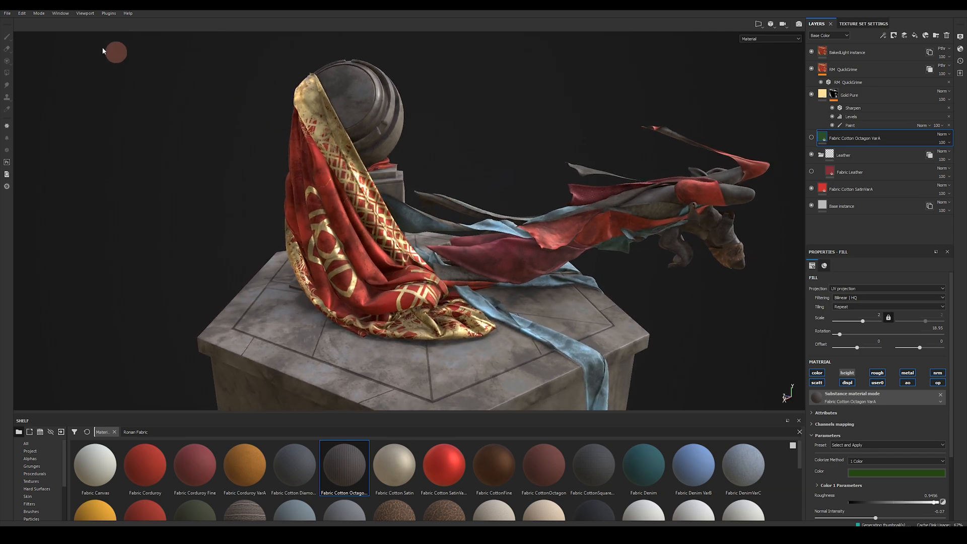
mouse_move(92, 160)
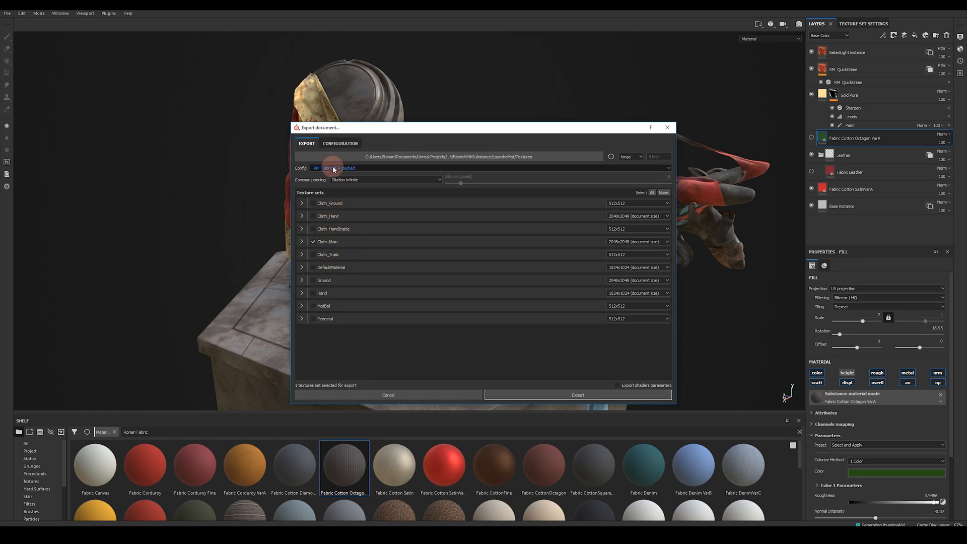
Choose the RM_FabricUE4_packed preset for Cloth_Main and export its four output maps
left_click(341, 143)
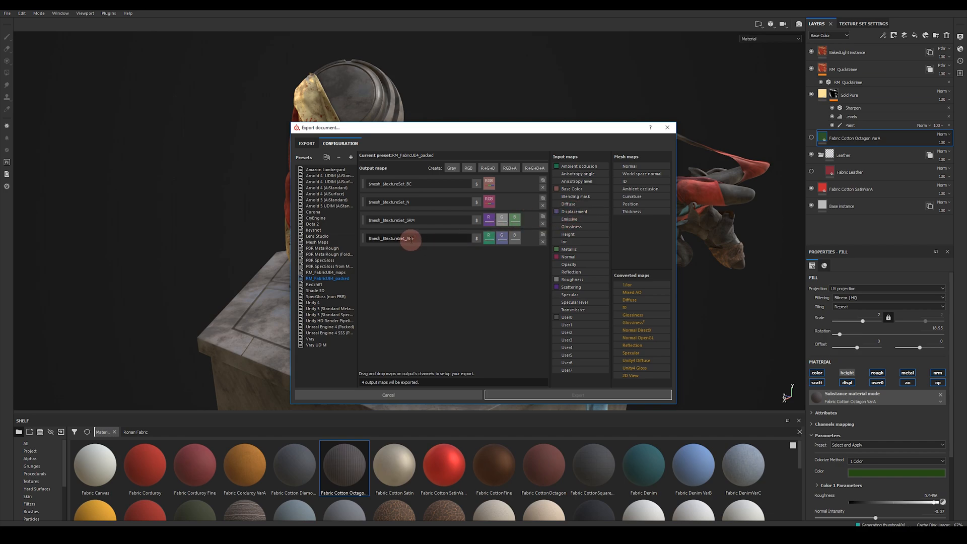
mouse_move(575, 212)
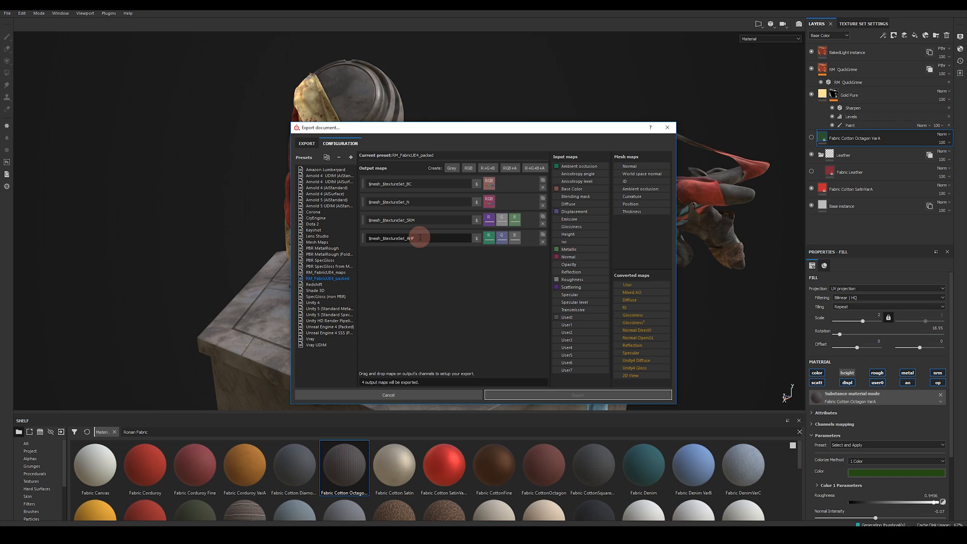
left_click(389, 395)
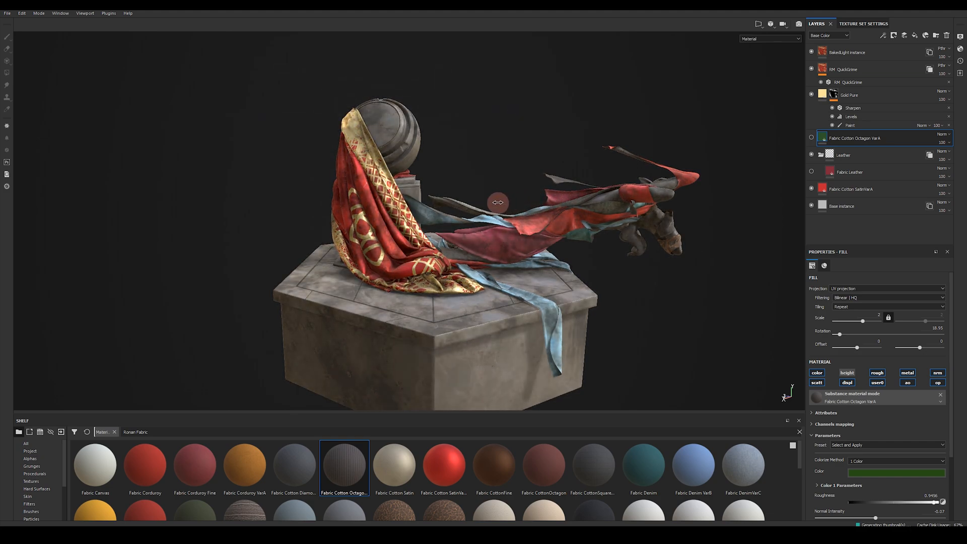